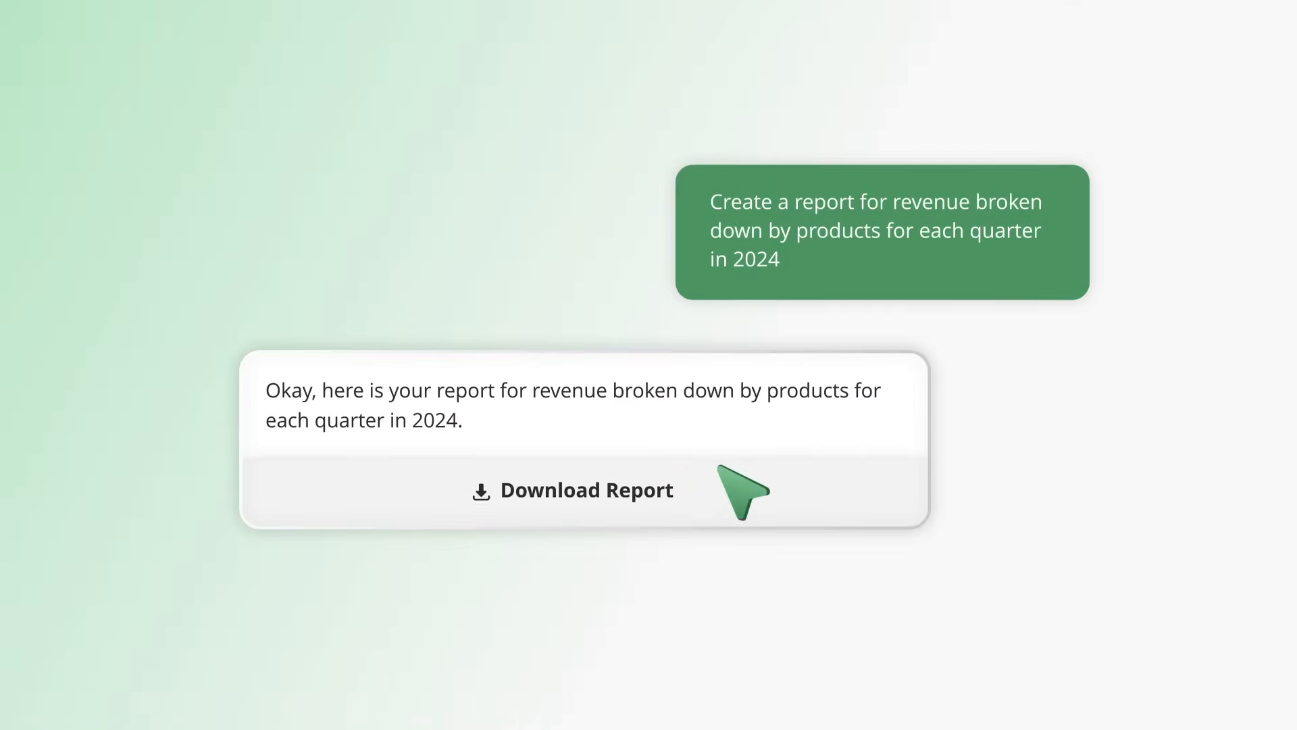
Download the 2024 revenue-by-product report and answer the incoming Teams call
{"action": "left_click", "coordinate": [585, 489]}
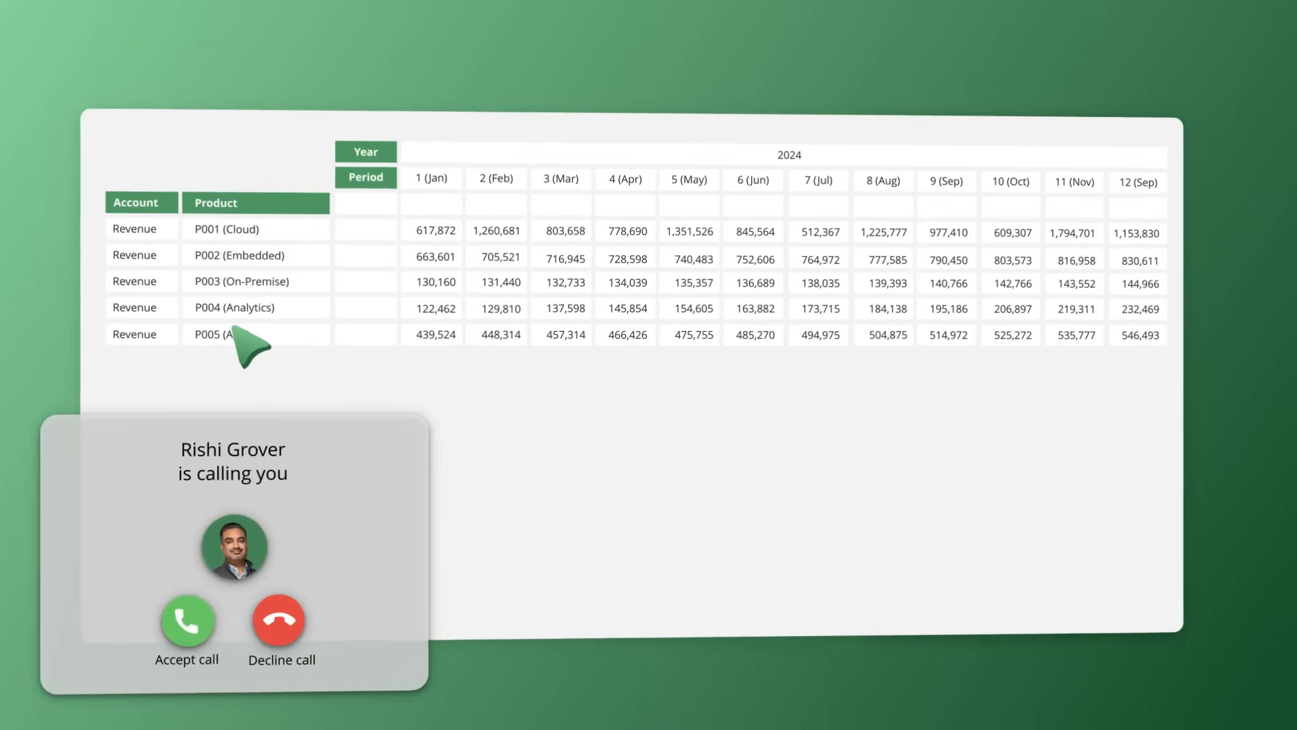
{"action": "left_click", "coordinate": [186, 620]}
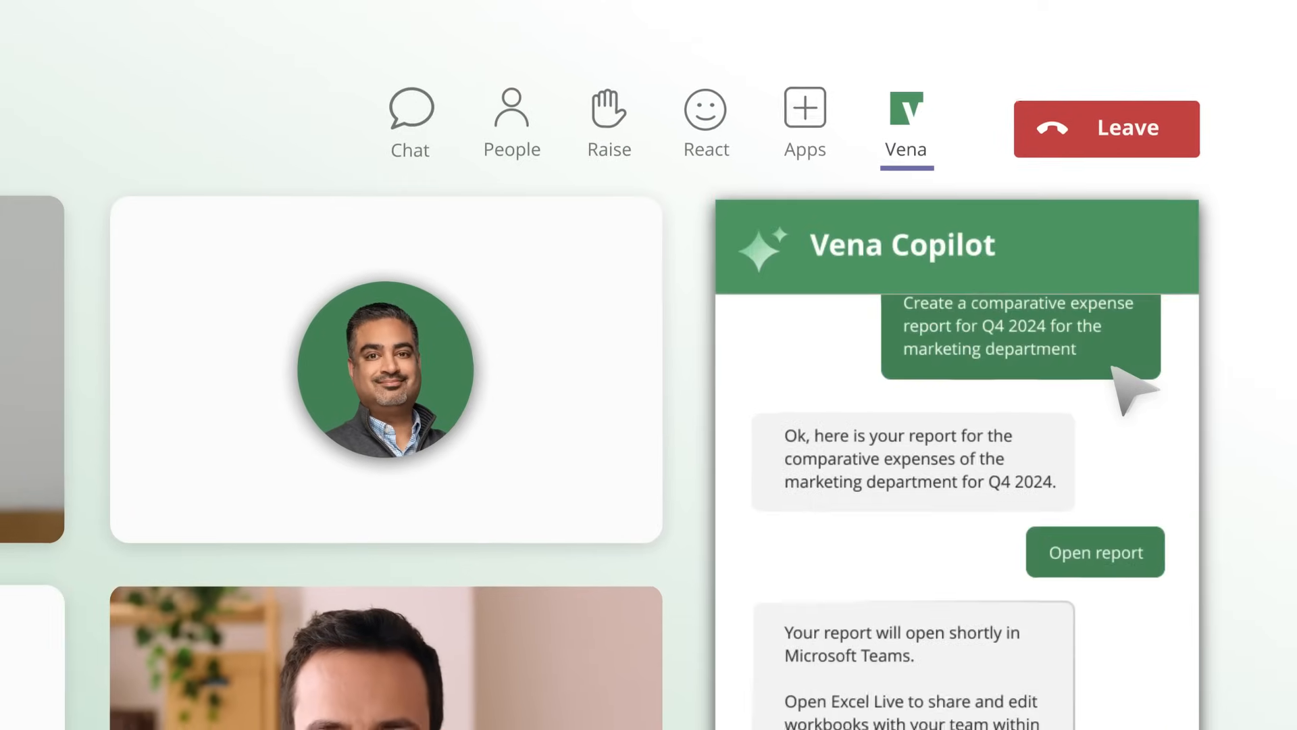
Open the Q4 2024 marketing expense report and share it via Excel Live with all participants
{"action": "left_click", "coordinate": [1094, 551]}
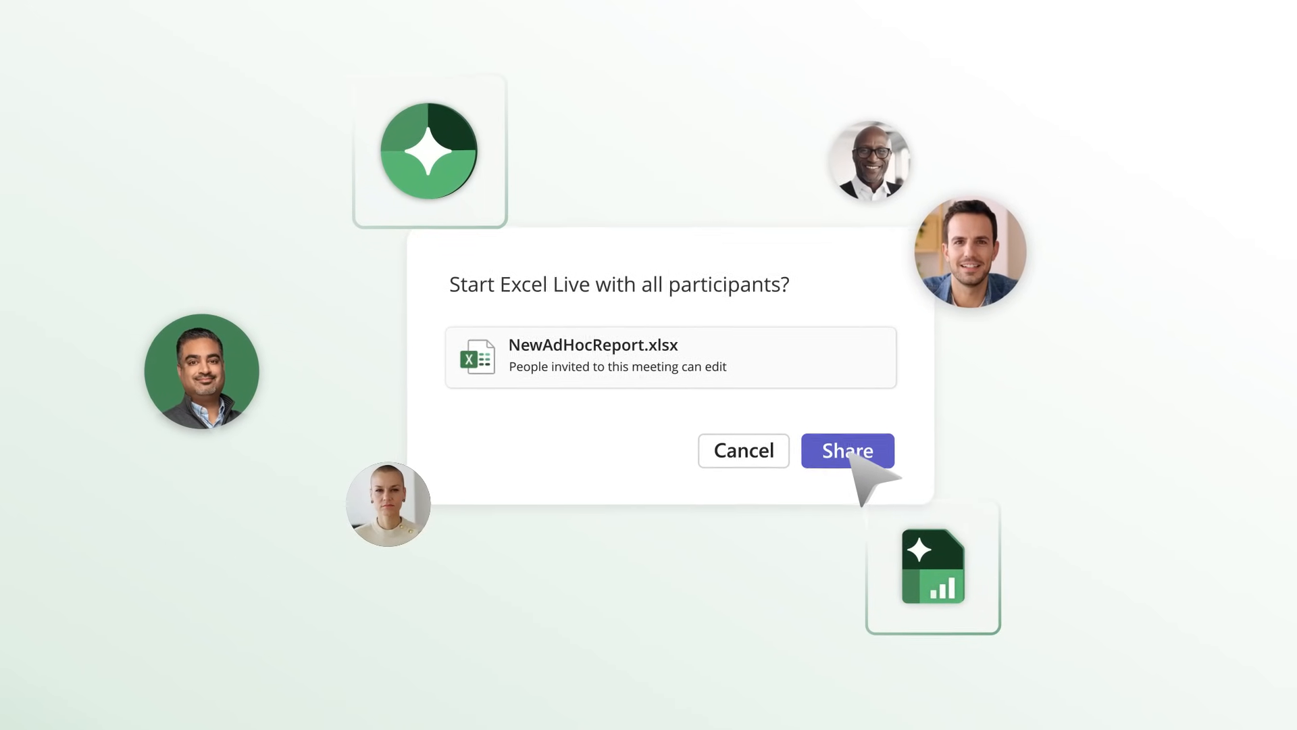
{"action": "left_click", "coordinate": [846, 449]}
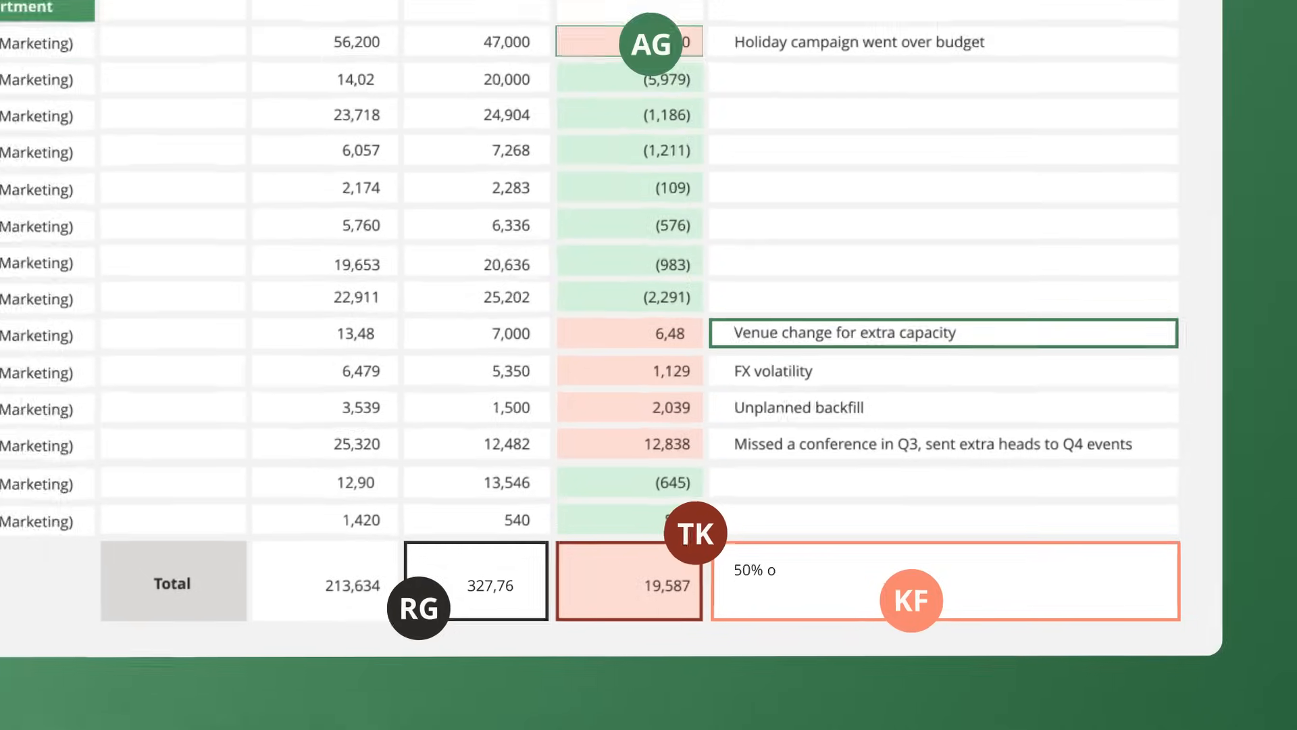